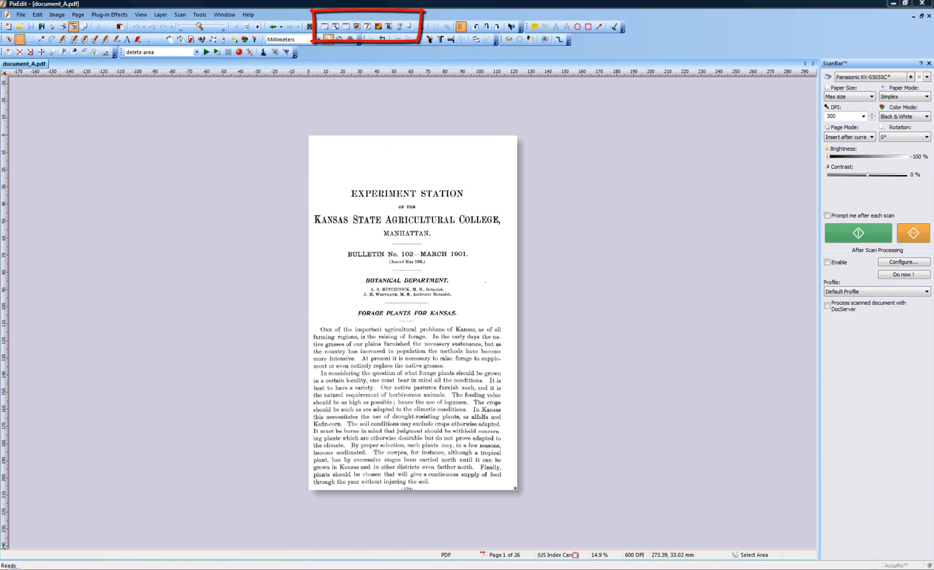
mouse_move(735, 33)
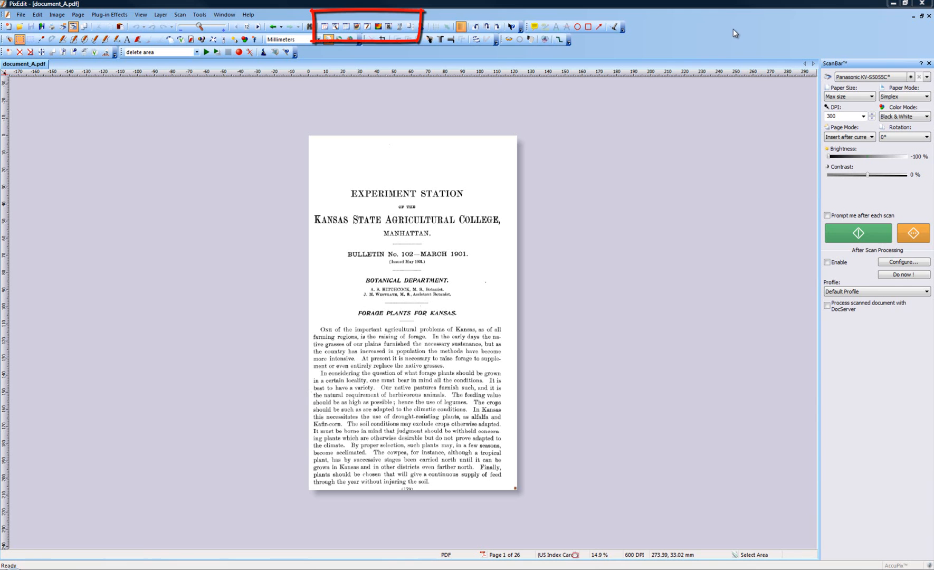
mouse_move(721, 39)
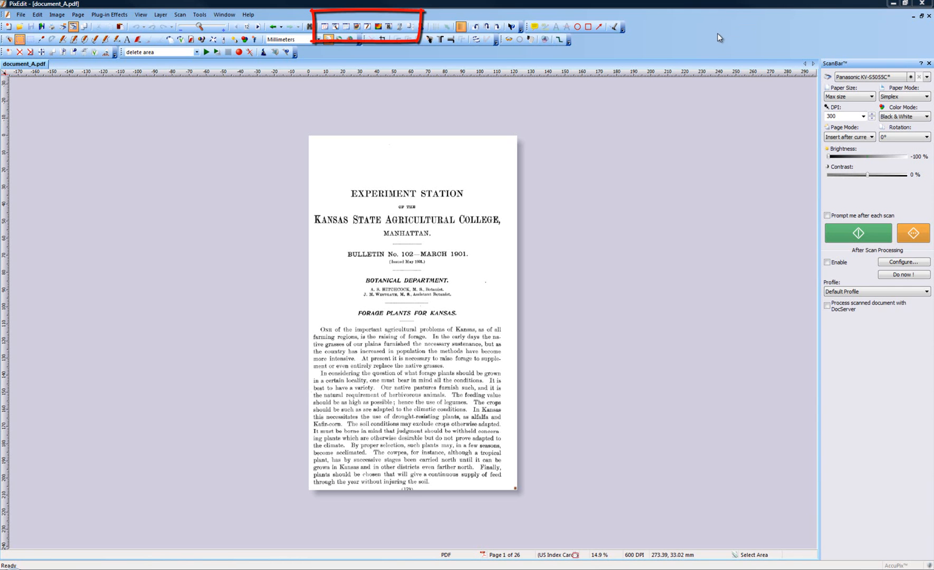
mouse_move(441, 39)
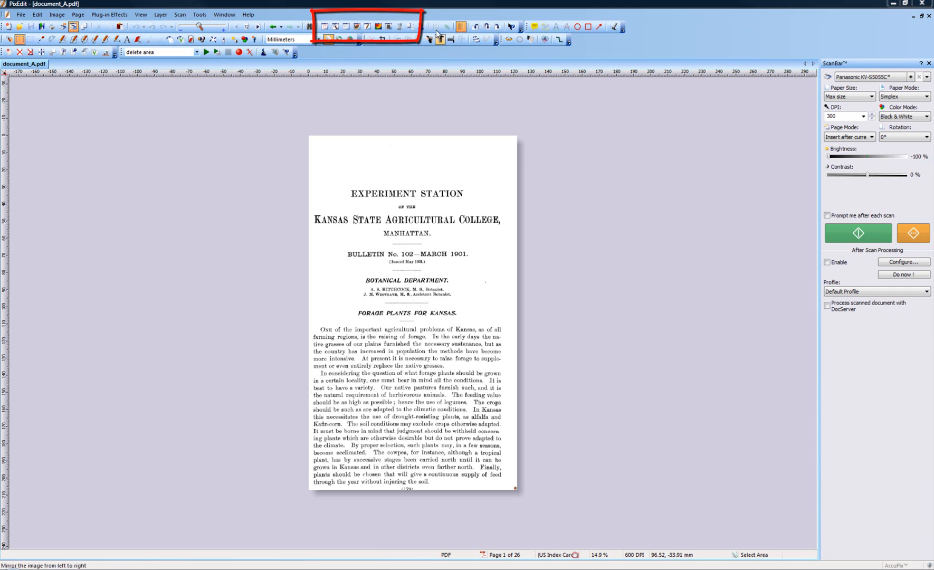
Step: Show the Composition thumbnails, DocServer queue, file browser, text search and colour panels
left_click(411, 28)
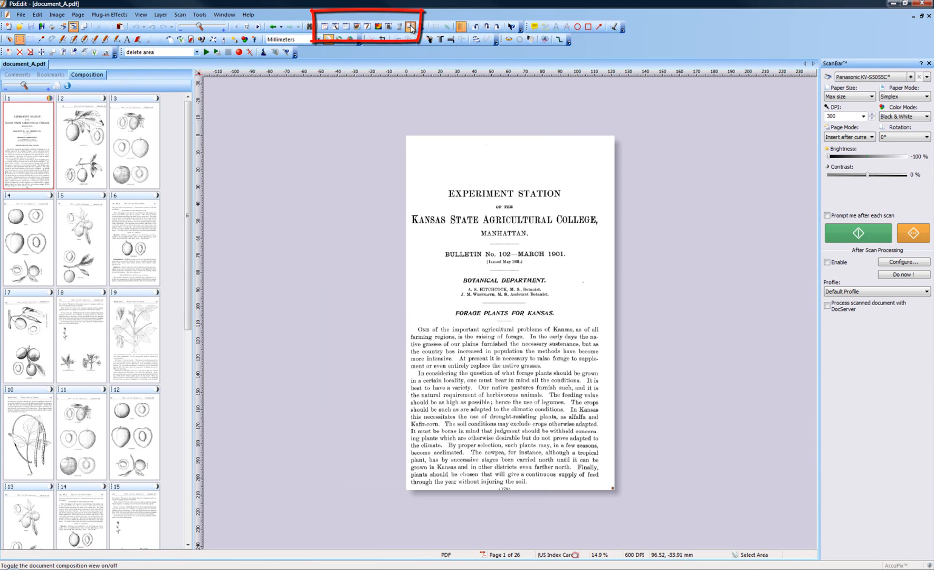
left_click(390, 26)
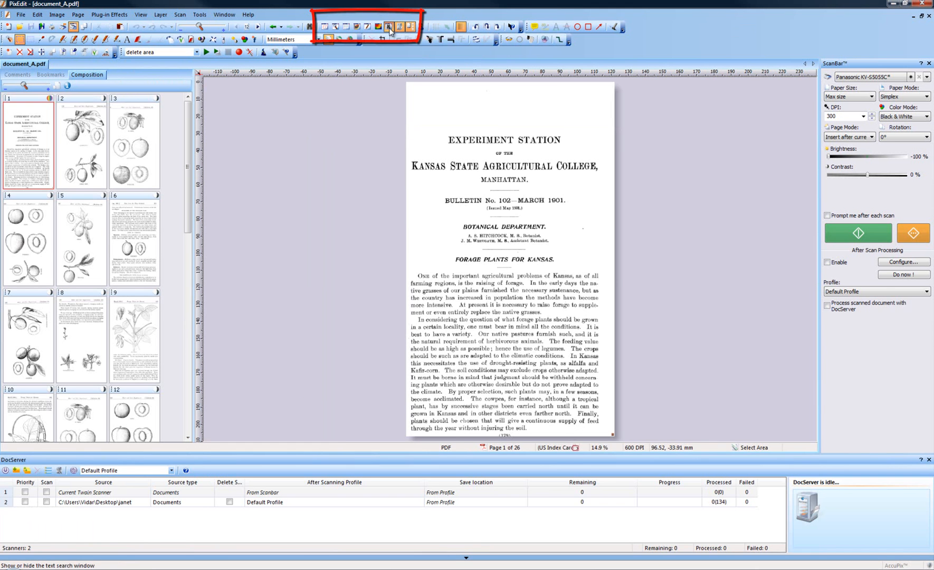
left_click(367, 27)
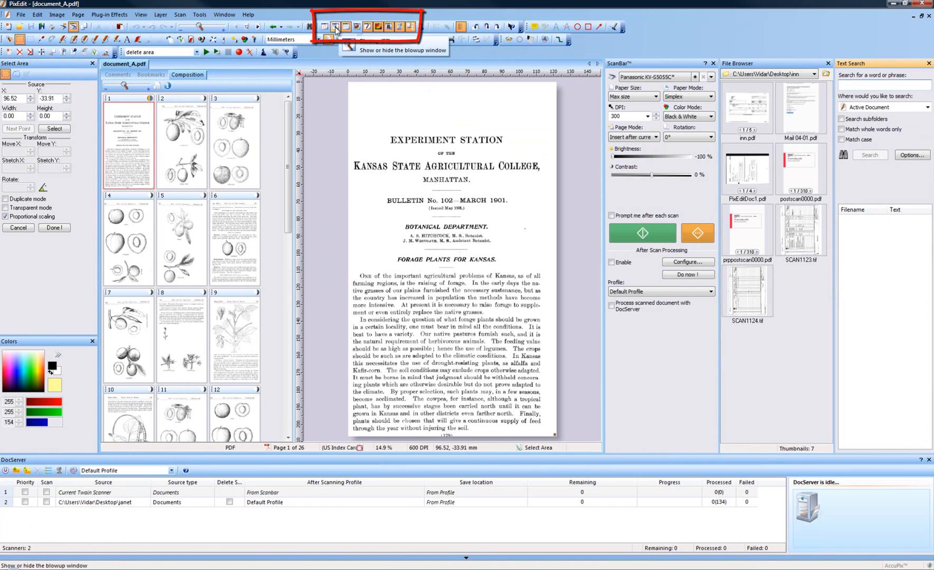
Step: Show the magnified Blowup window among the left-hand panels
left_click(335, 26)
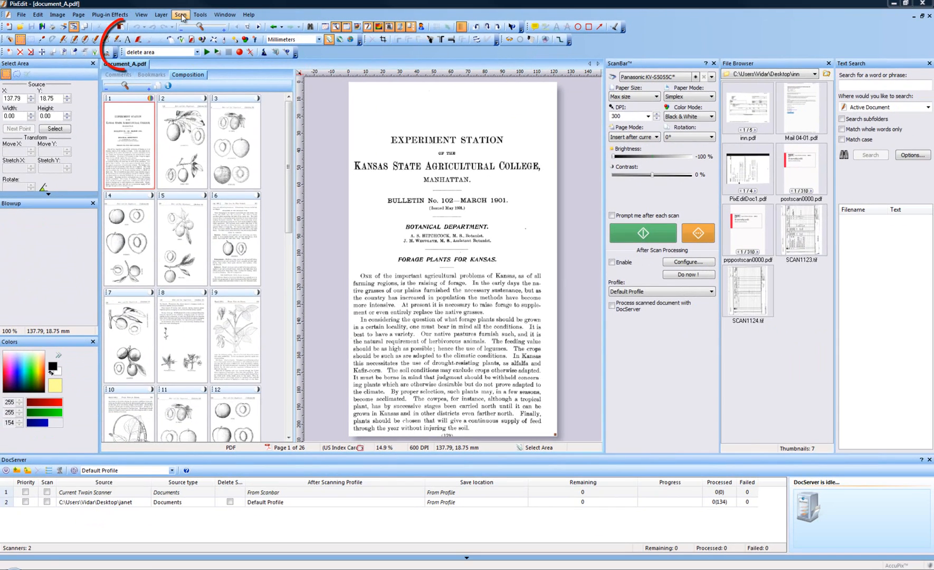
Step: Activate the Text tool so its style panel with Arial, bold and size options appears
left_click(127, 42)
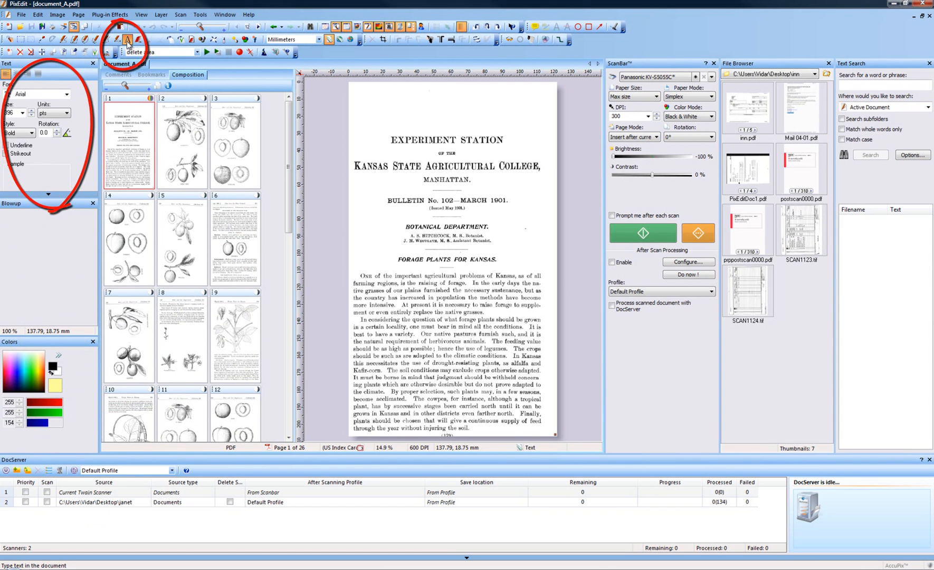
mouse_move(128, 40)
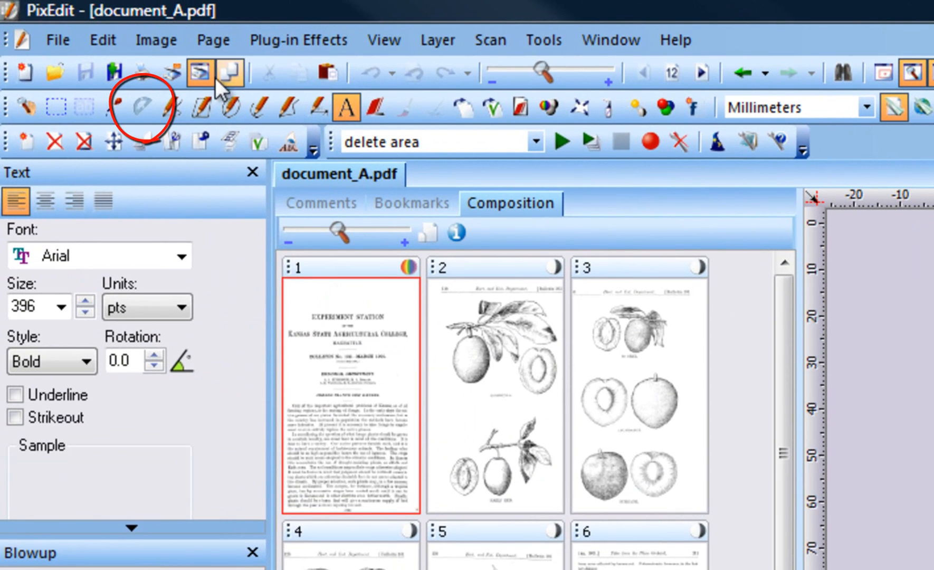
Step: Activate the Measure tool so coordinates track and the blowup magnifies the bulletin text
left_click(141, 108)
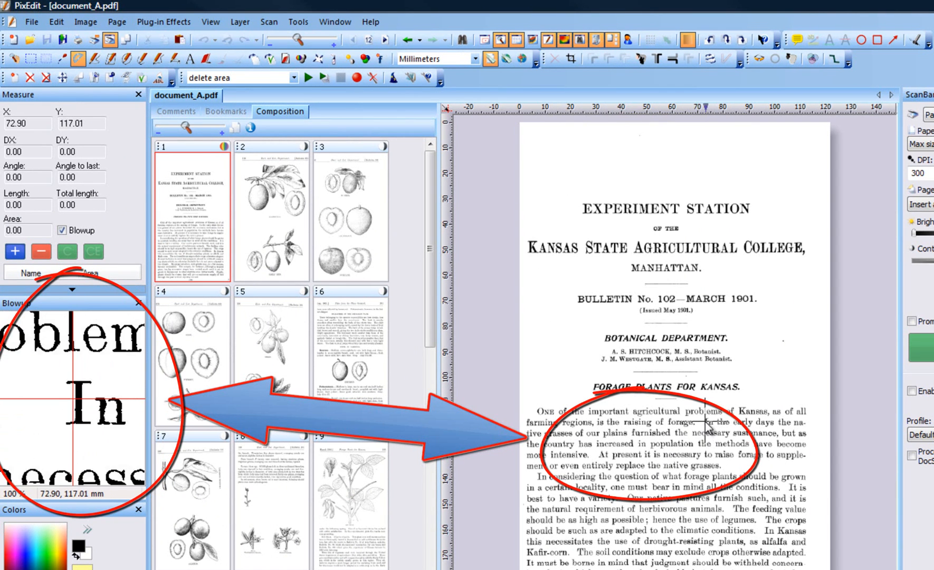
mouse_move(703, 424)
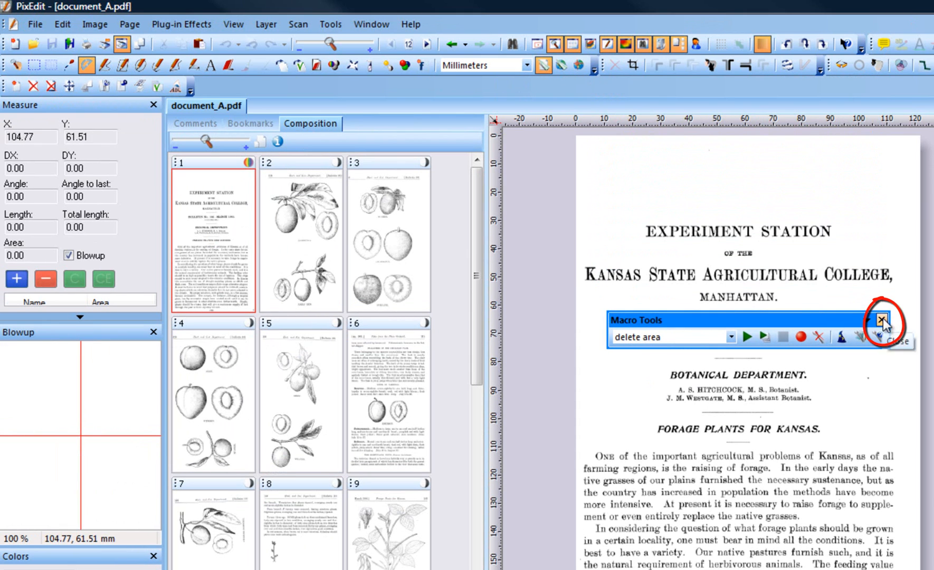
Step: Close the floating Macro Tools toolbar covering the bulletin page
left_click(884, 320)
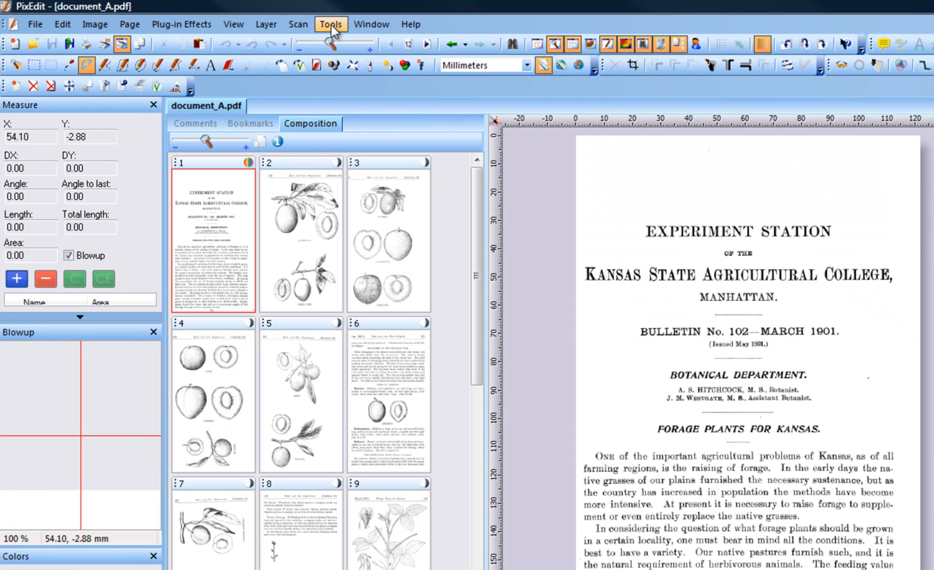
left_click_drag(306, 8, 507, 326)
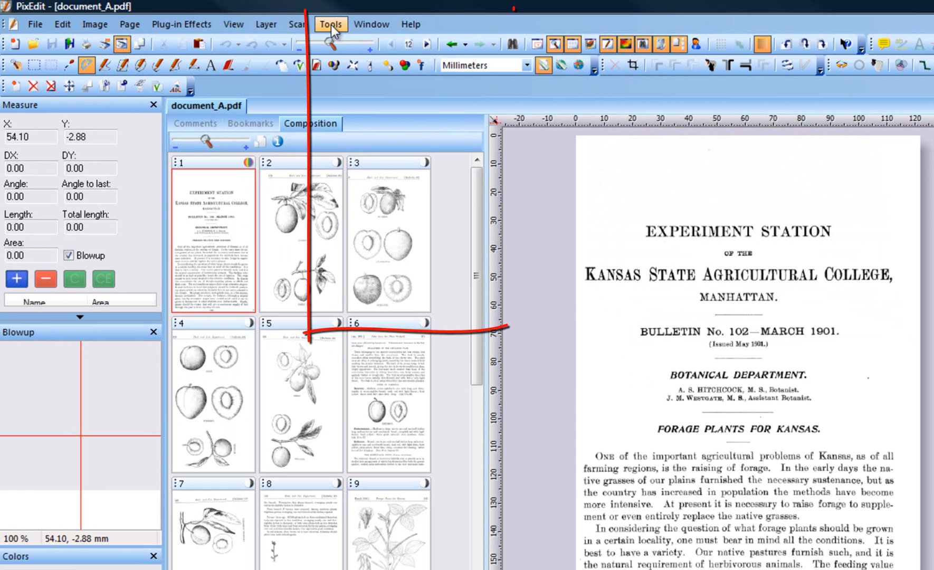
left_click(330, 24)
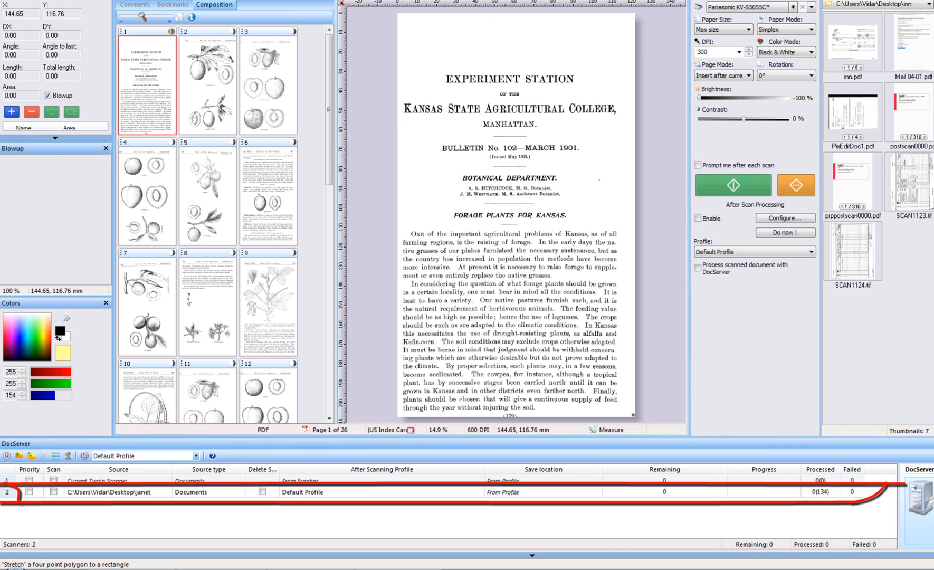
mouse_move(570, 565)
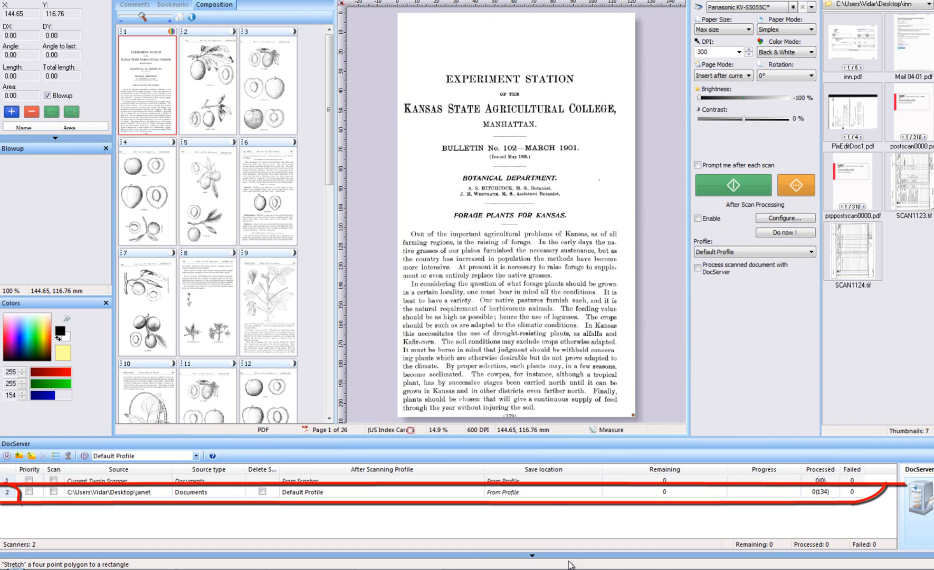